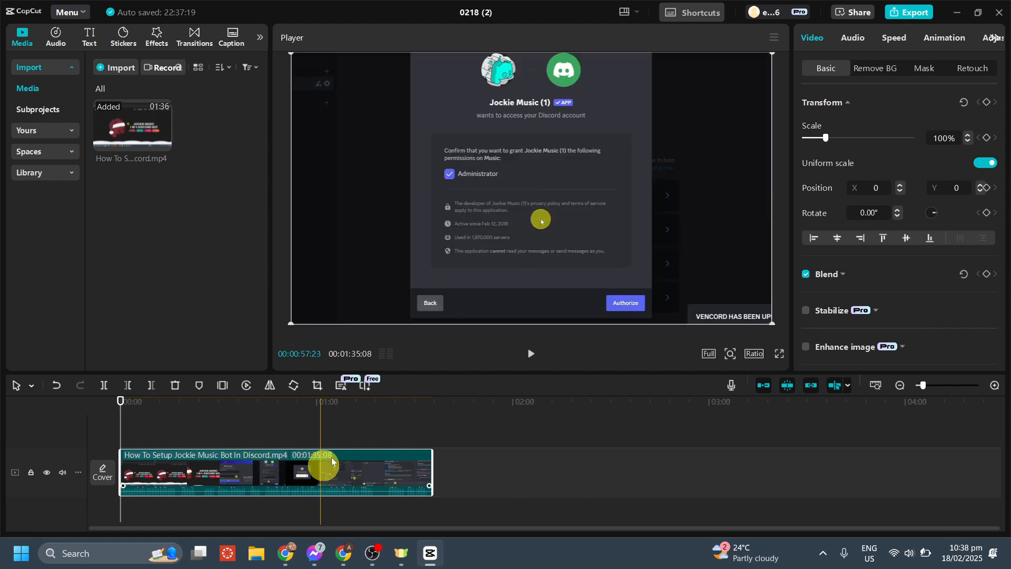
Remove the detected pauses via Transcript's filler-word removal, splitting the clip down to 00:01:19:26.
{"action": "left_click_drag", "start_coordinate": [323, 446], "coordinate": [345, 447]}
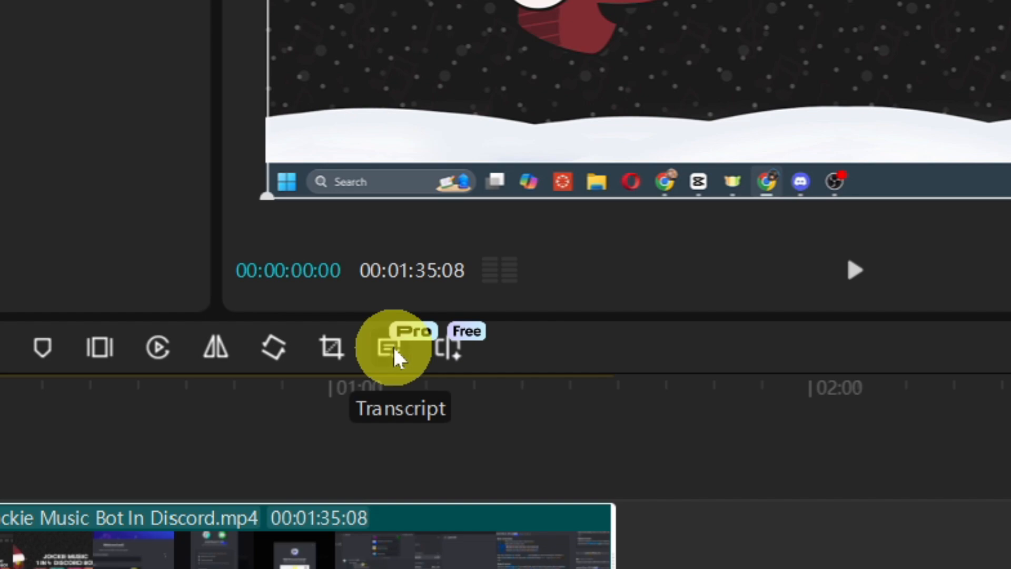
{"action": "left_click", "coordinate": [392, 347]}
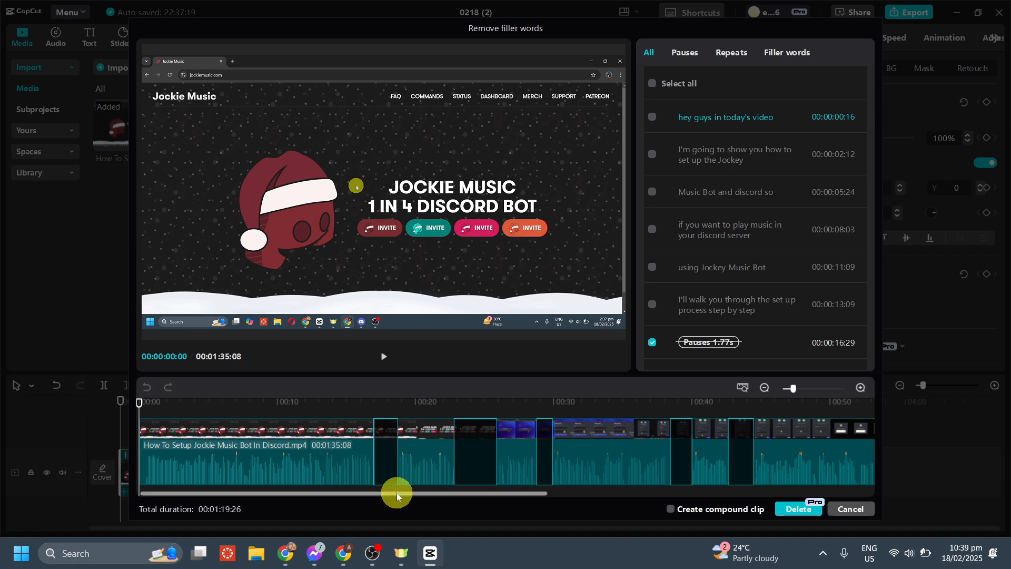
{"action": "left_click_drag", "start_coordinate": [397, 493], "coordinate": [724, 492]}
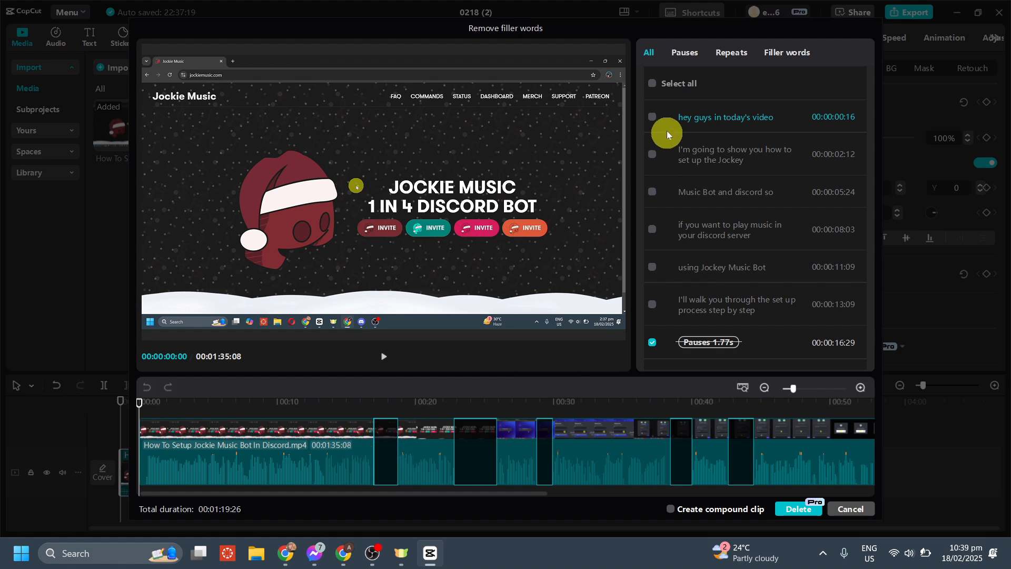
{"action": "left_click", "coordinate": [684, 52]}
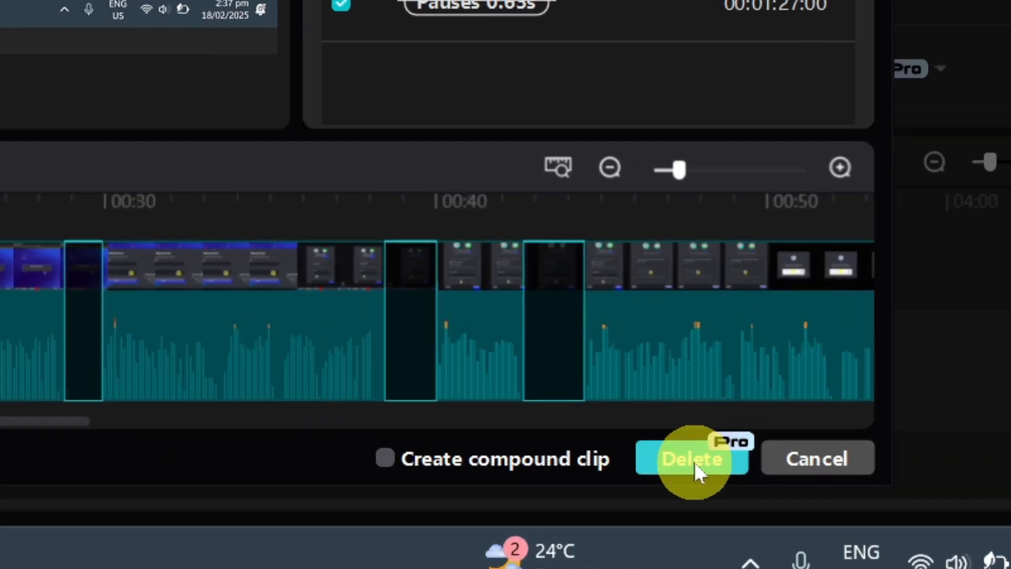
{"action": "left_click", "coordinate": [691, 459]}
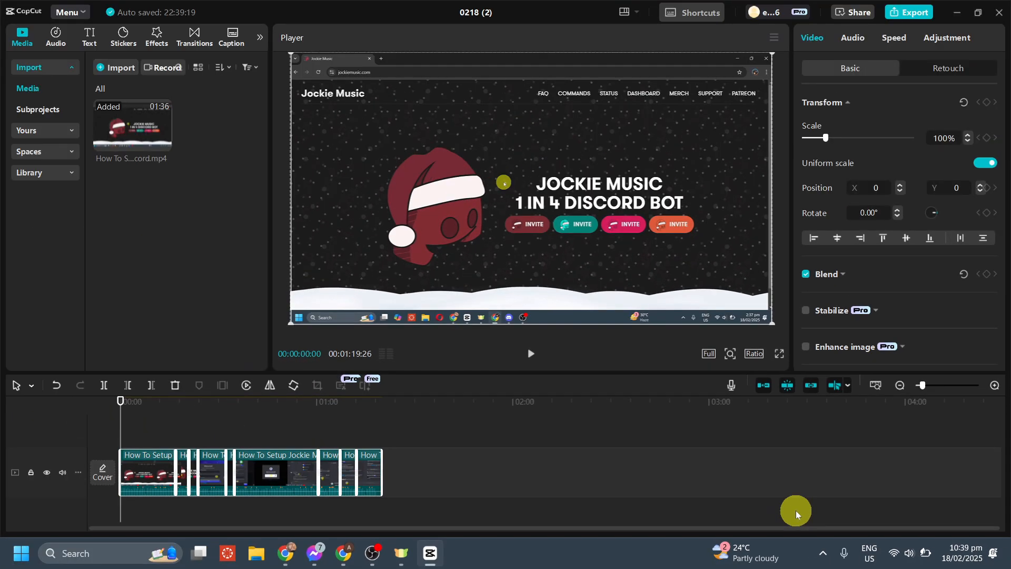
{"action": "left_click", "coordinate": [523, 402]}
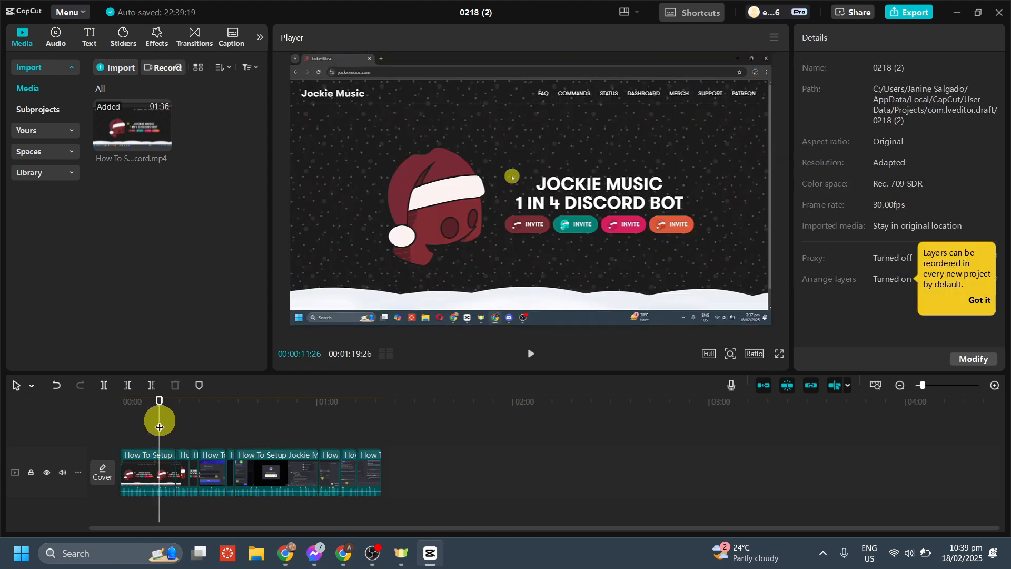
{"action": "left_click", "coordinate": [529, 354]}
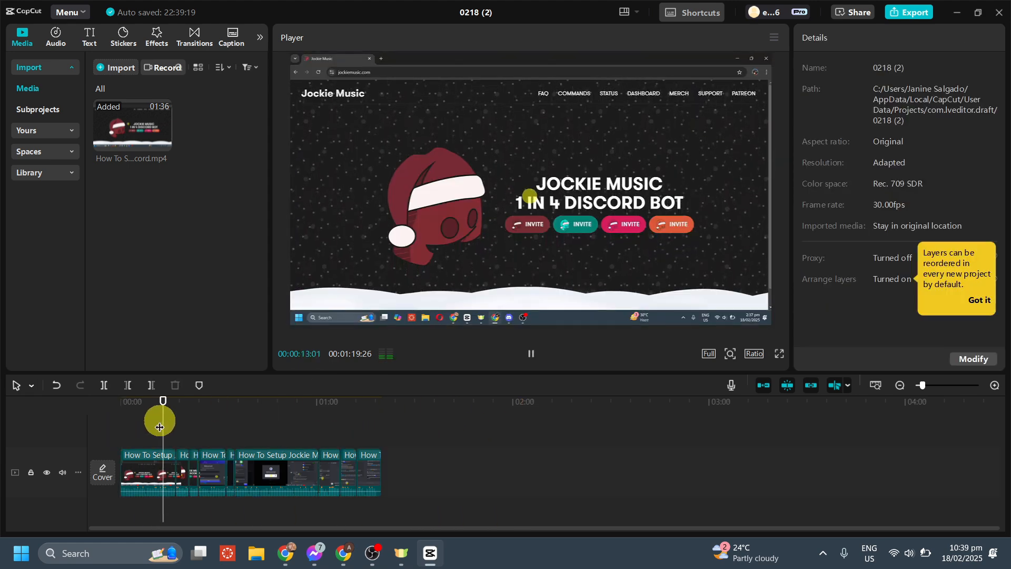
{"action": "left_click_drag", "start_coordinate": [162, 418], "coordinate": [169, 426]}
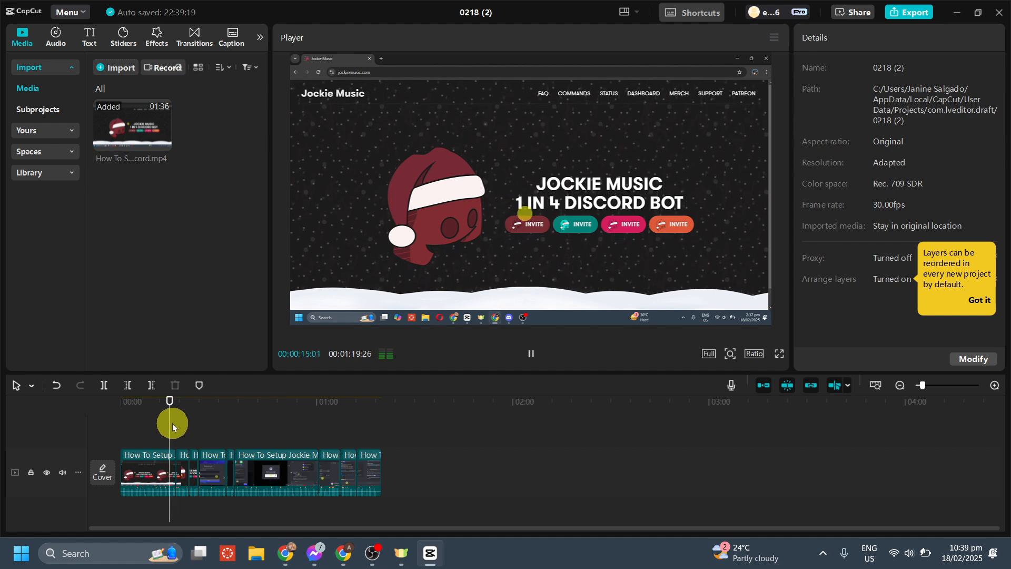